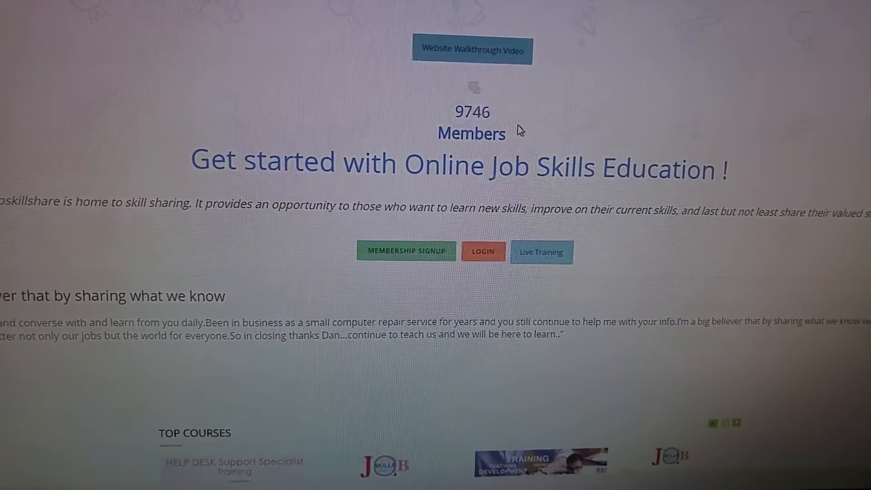
Scroll through the Home dashboard's endpoint status and open the Common Tasks list
{"action": "scroll", "scroll_direction": "down", "scroll_amount": 3}
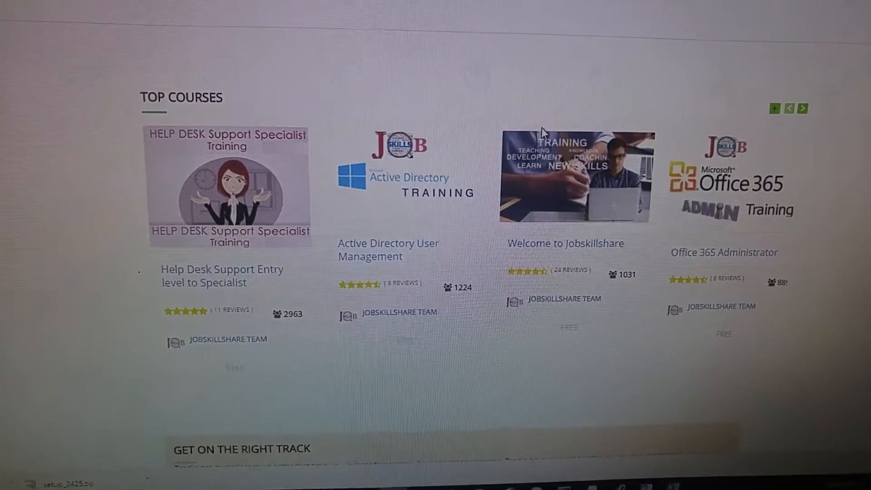
{"action": "scroll", "scroll_direction": "down", "scroll_amount": 3}
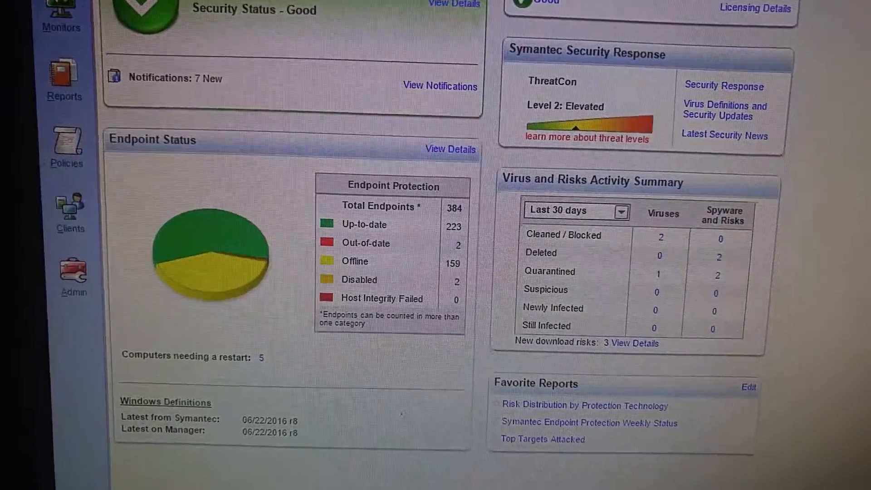
{"action": "scroll", "scroll_direction": "up", "scroll_amount": 3}
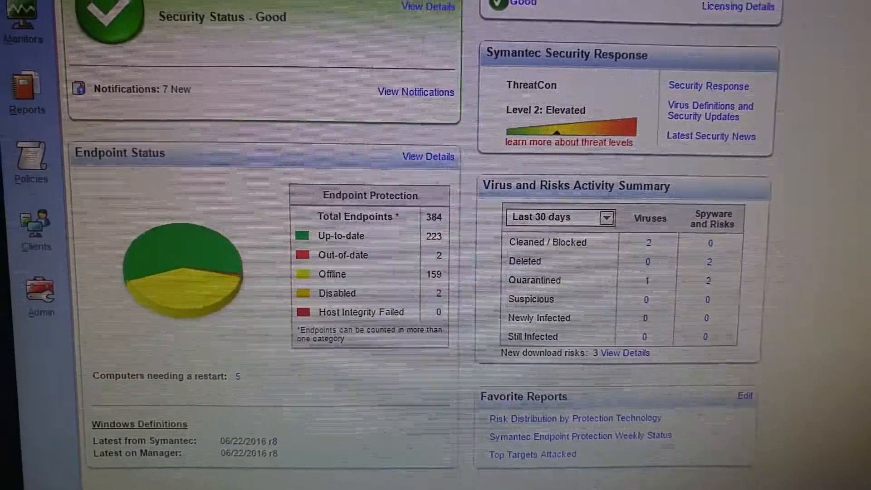
{"action": "left_click", "coordinate": [789, 37]}
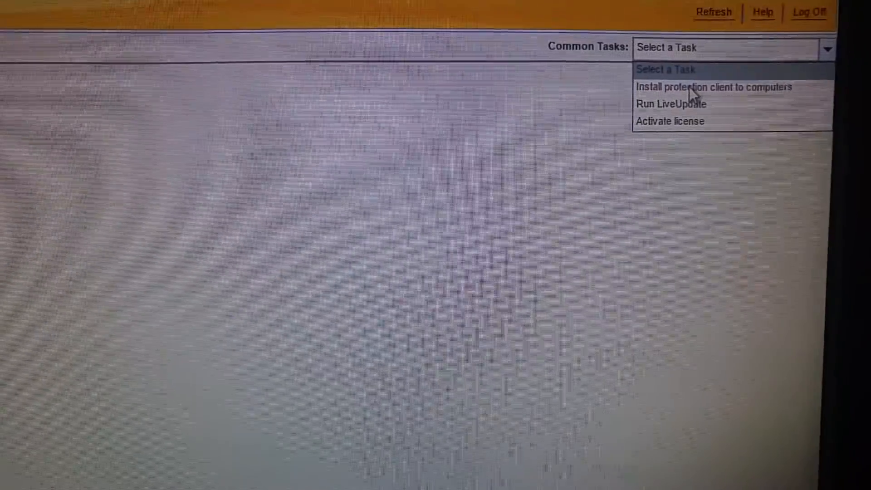
Choose 'Install protection client to computers' to launch the Client Deployment Wizard
{"action": "left_click", "coordinate": [714, 87]}
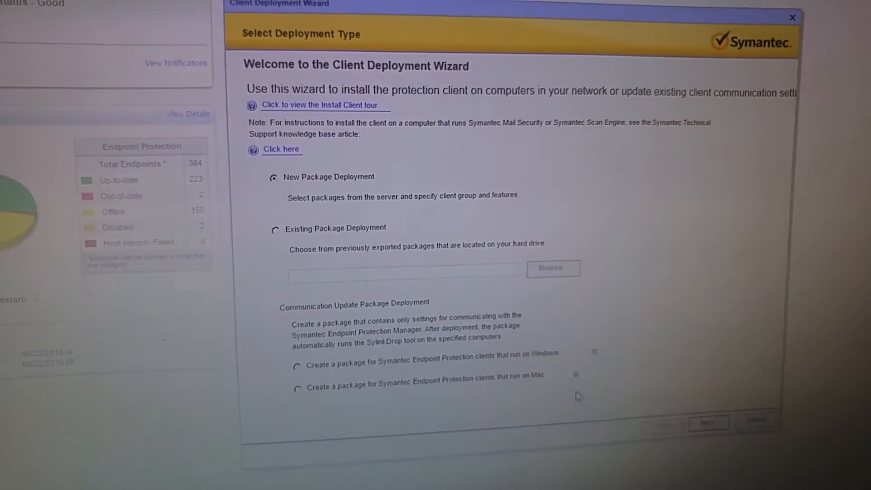
Choose New Package Deployment and include all content in the client installation package
{"action": "left_click", "coordinate": [708, 424]}
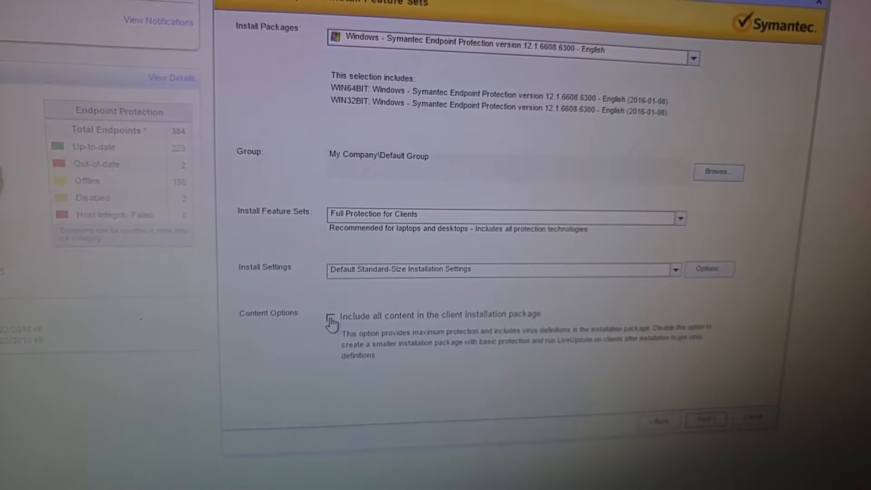
{"action": "left_click", "coordinate": [328, 315]}
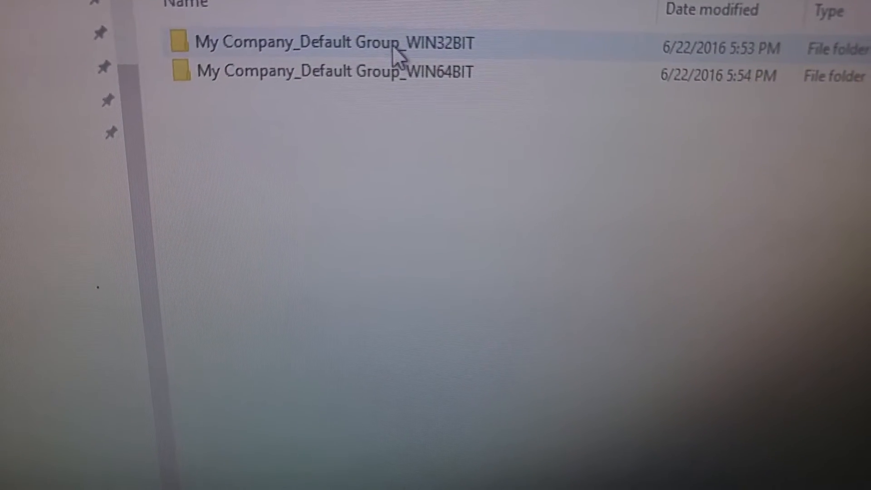
{"action": "mouse_move", "coordinate": [334, 80]}
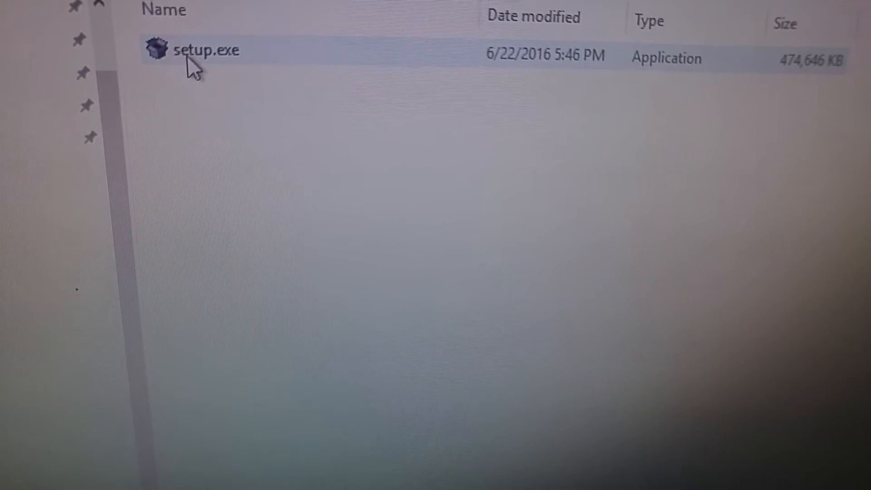
Open the exported My Company_Default Group folder and right-click setup.exe
{"action": "double_click", "coordinate": [205, 50]}
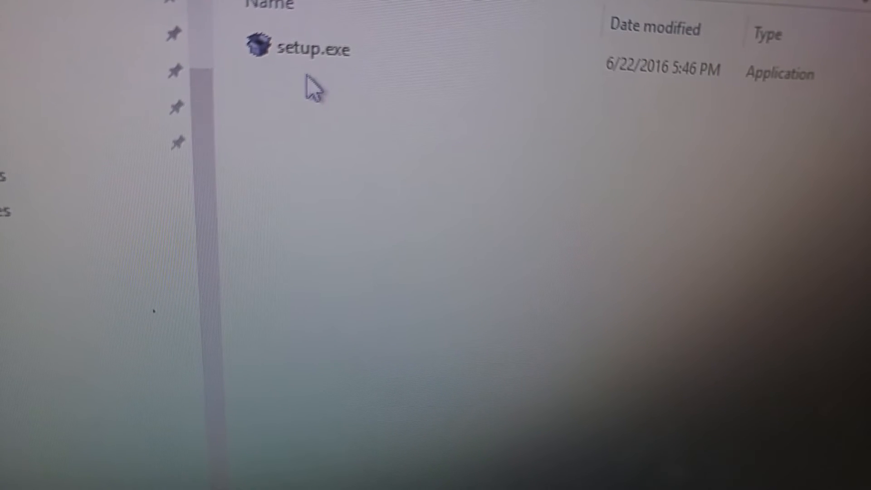
{"action": "right_click", "coordinate": [305, 49]}
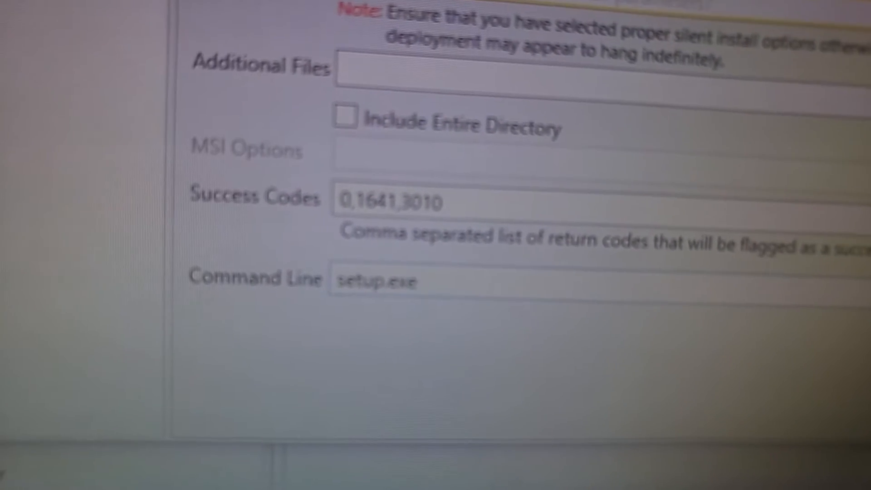
Add the /s silent switch after setup.exe in the Command Line field
{"action": "type", "text": "/s"}
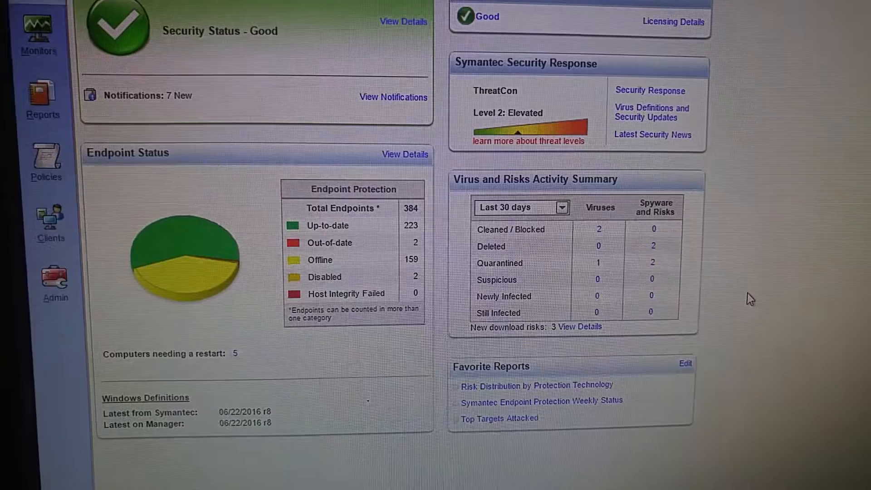
{"action": "scroll", "scroll_direction": "down", "scroll_amount": 3}
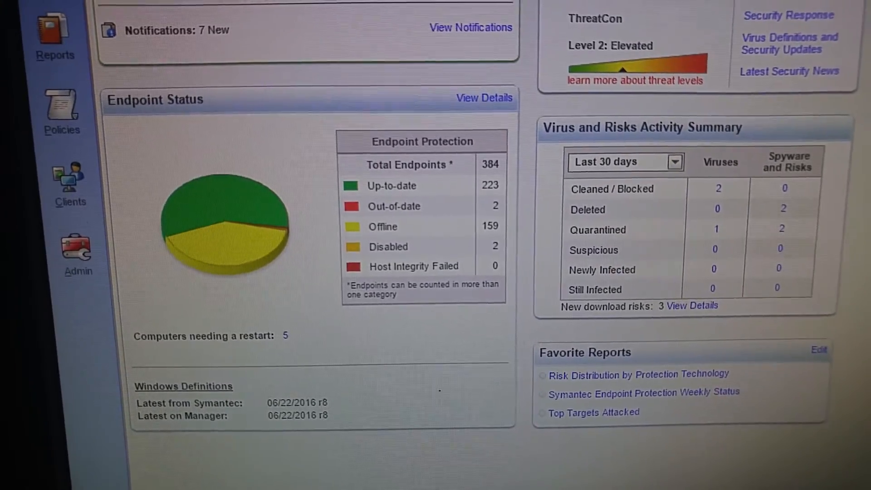
{"action": "scroll", "scroll_direction": "up", "scroll_amount": 3}
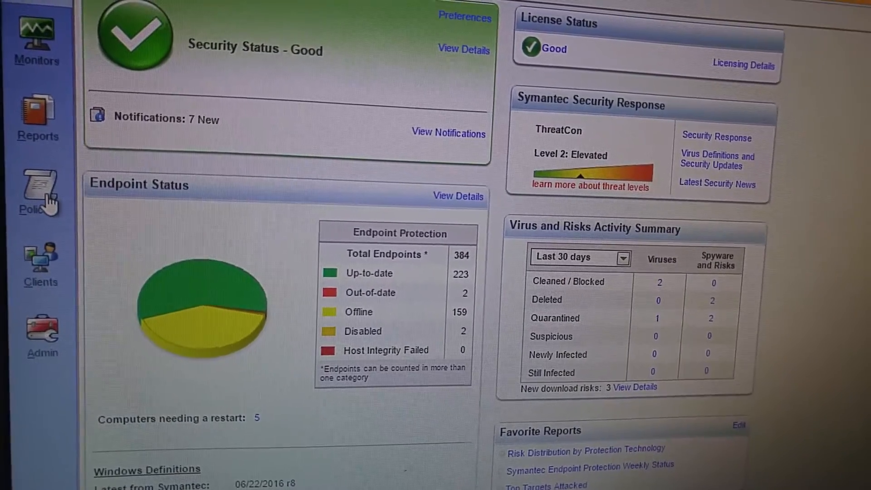
{"action": "left_click", "coordinate": [39, 186]}
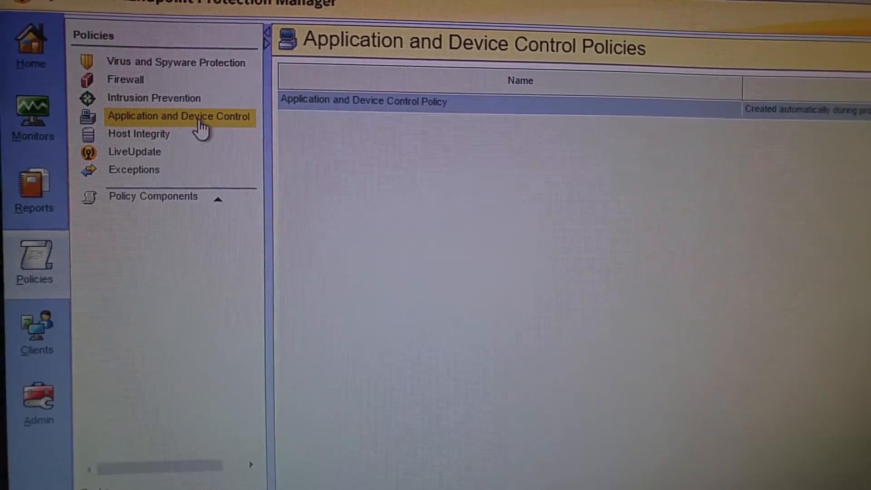
Edit the Application and Device Control Policy to view rule sets and device lists
{"action": "right_click", "coordinate": [363, 99]}
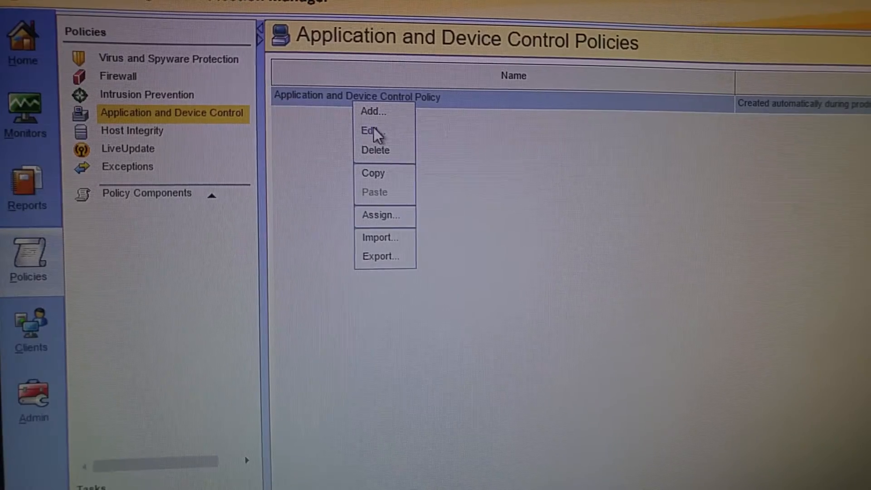
{"action": "left_click", "coordinate": [368, 130]}
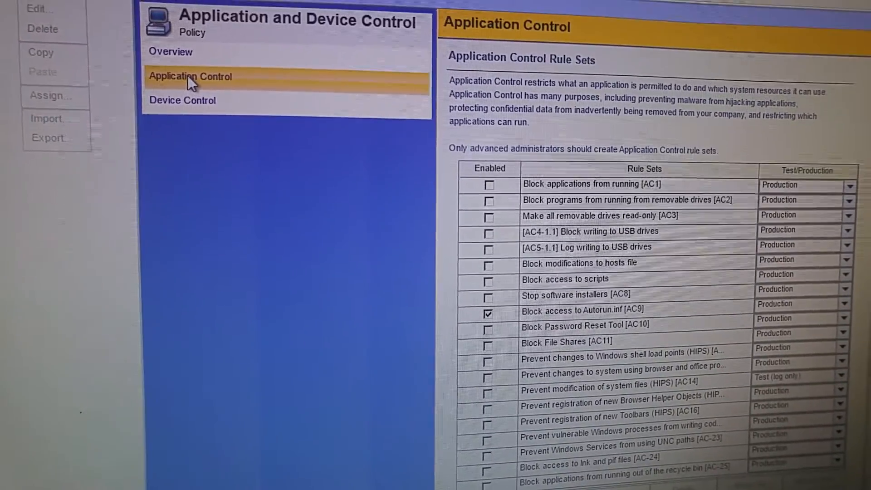
{"action": "left_click", "coordinate": [182, 100]}
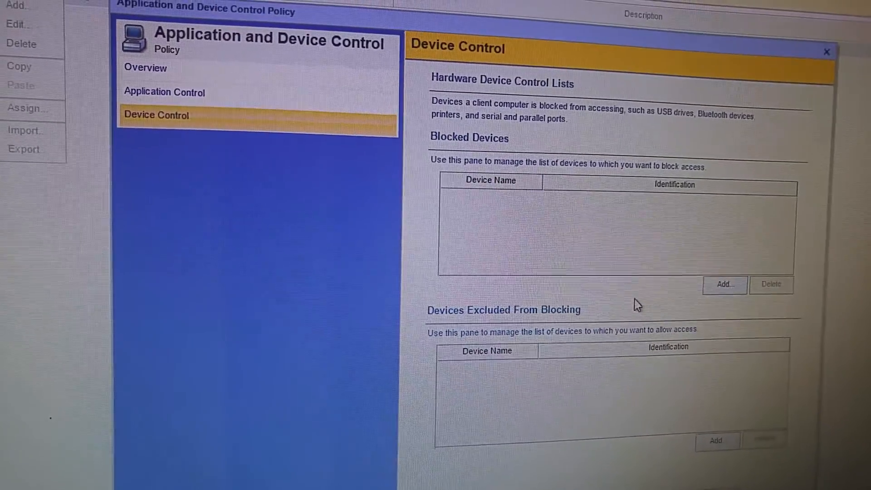
{"action": "left_click", "coordinate": [724, 284]}
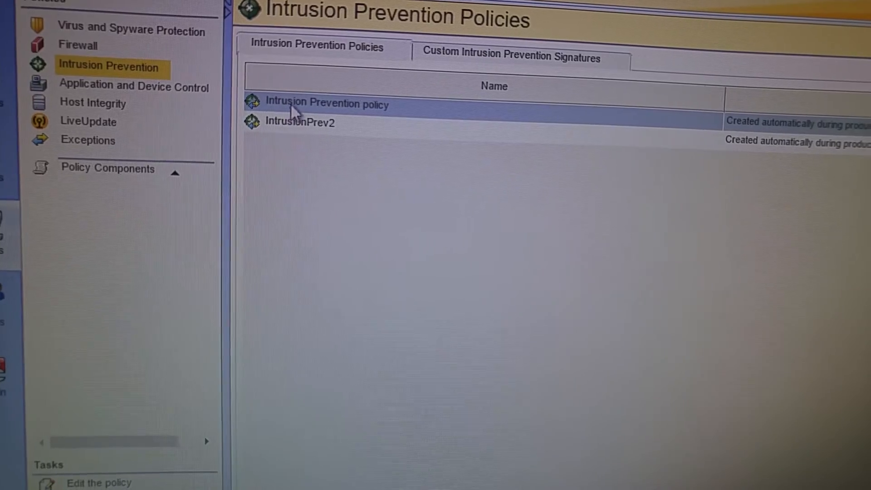
Right-click the Intrusion Prevention policy to show its actions
{"action": "right_click", "coordinate": [326, 103]}
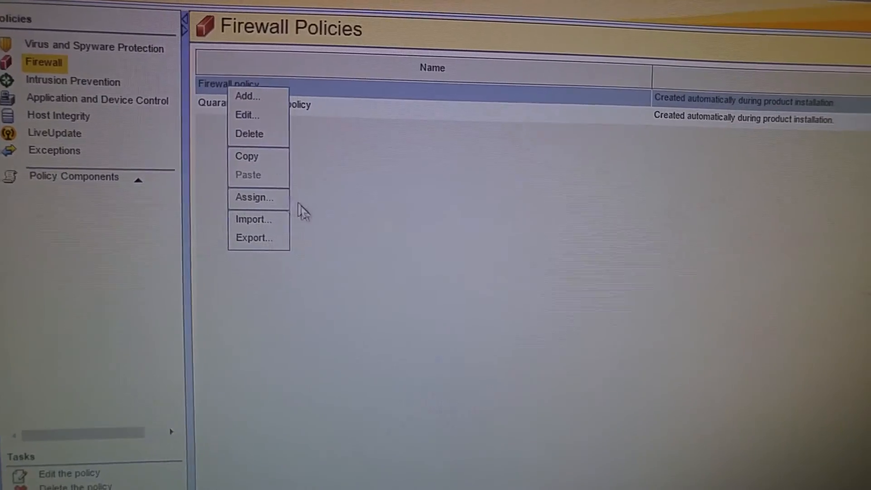
Edit the Firewall policy and view its Rules table
{"action": "left_click", "coordinate": [248, 115]}
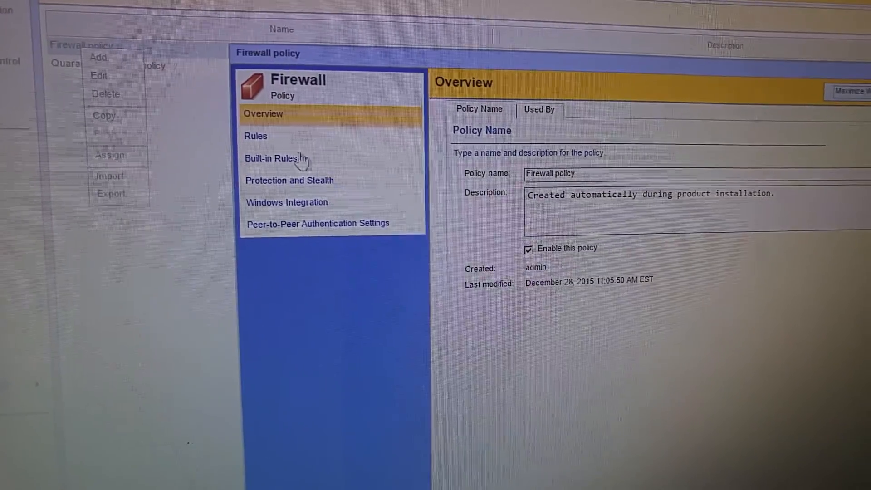
{"action": "left_click", "coordinate": [255, 136]}
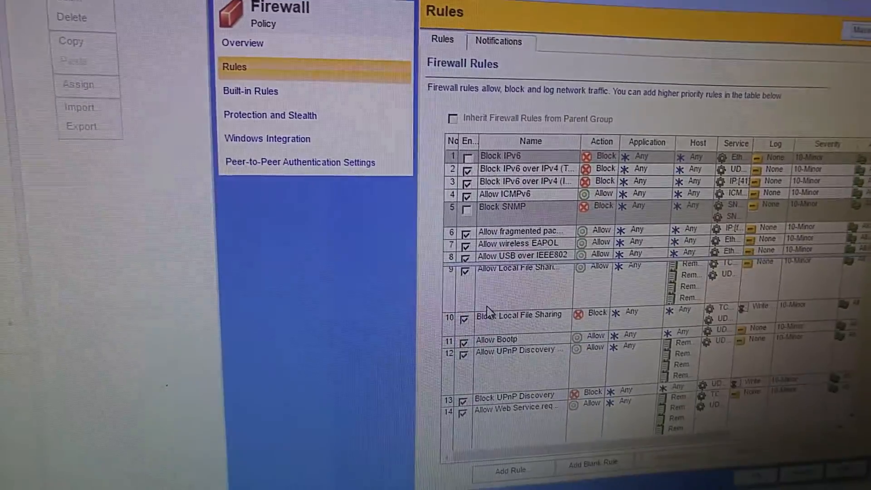
{"action": "mouse_move", "coordinate": [384, 183]}
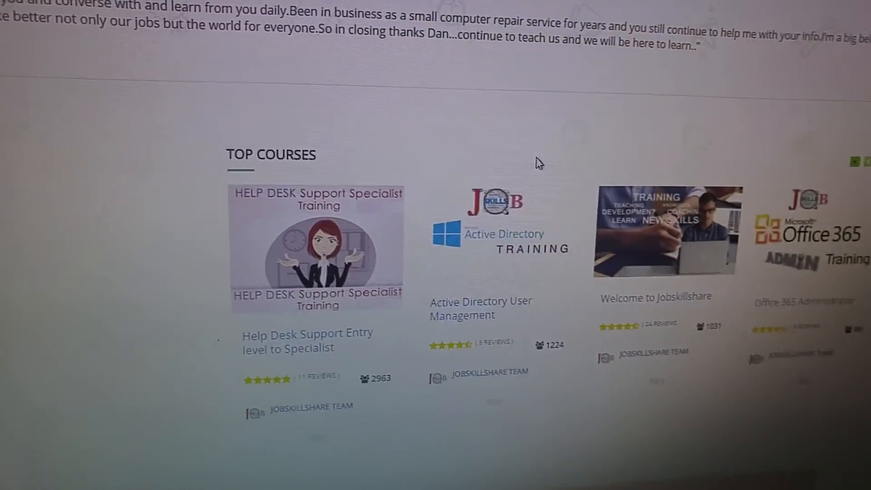
{"action": "scroll", "scroll_direction": "up", "scroll_amount": 3}
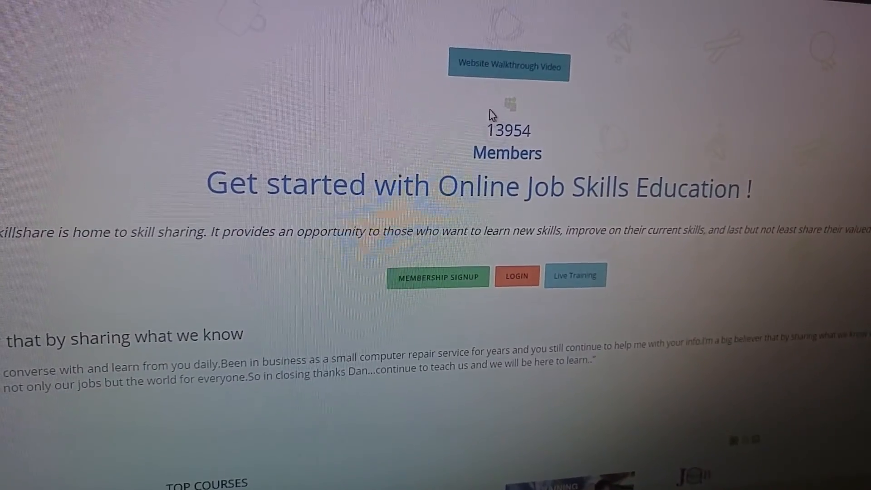
{"action": "double_click", "coordinate": [505, 130]}
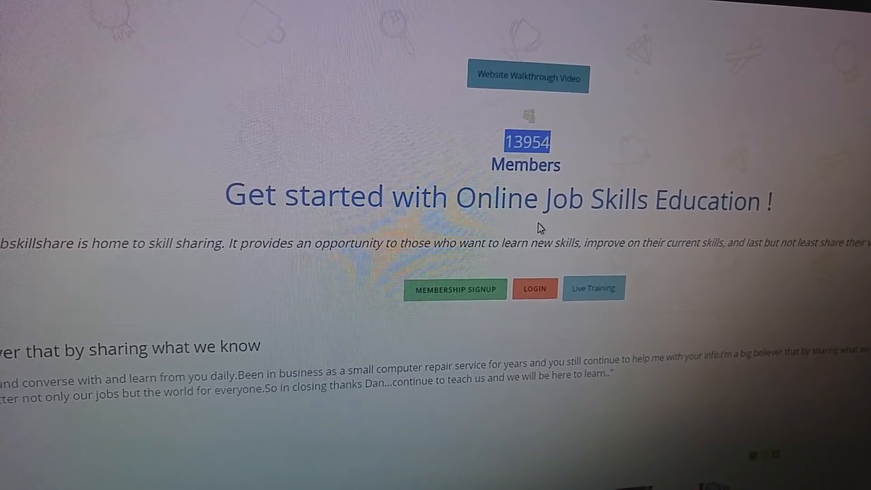
{"action": "scroll", "scroll_direction": "down", "scroll_amount": 3}
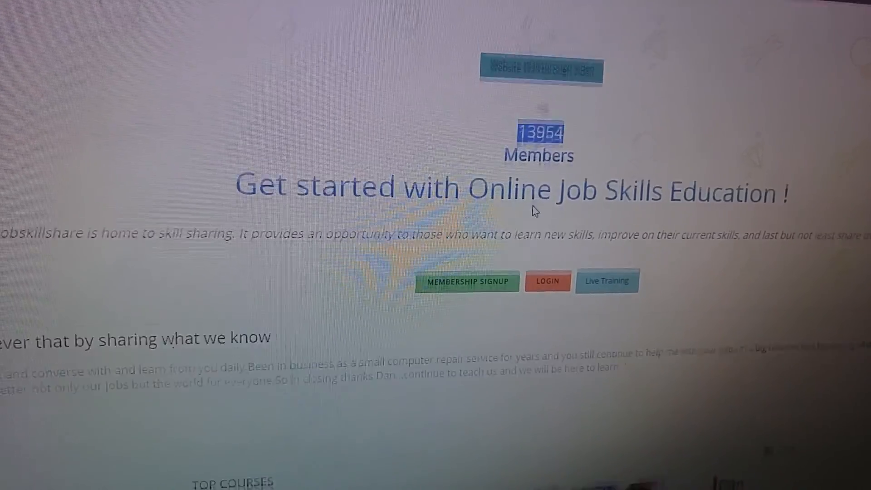
{"action": "scroll", "scroll_direction": "down", "scroll_amount": 3}
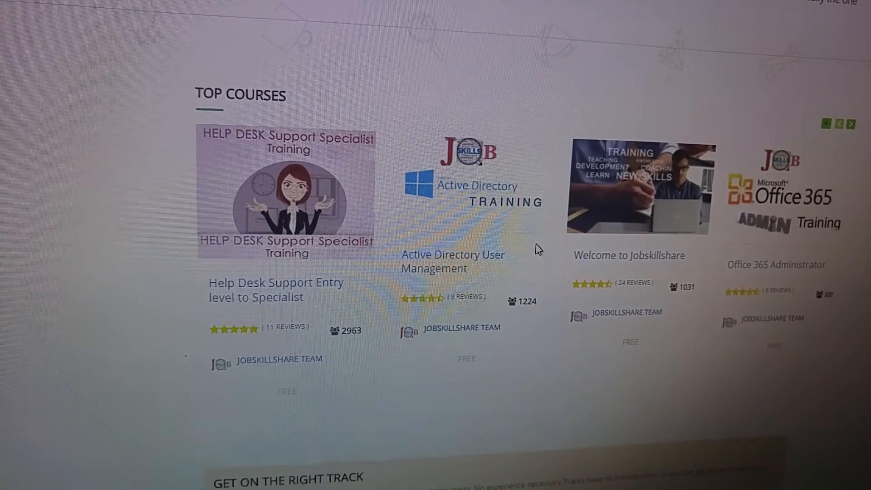